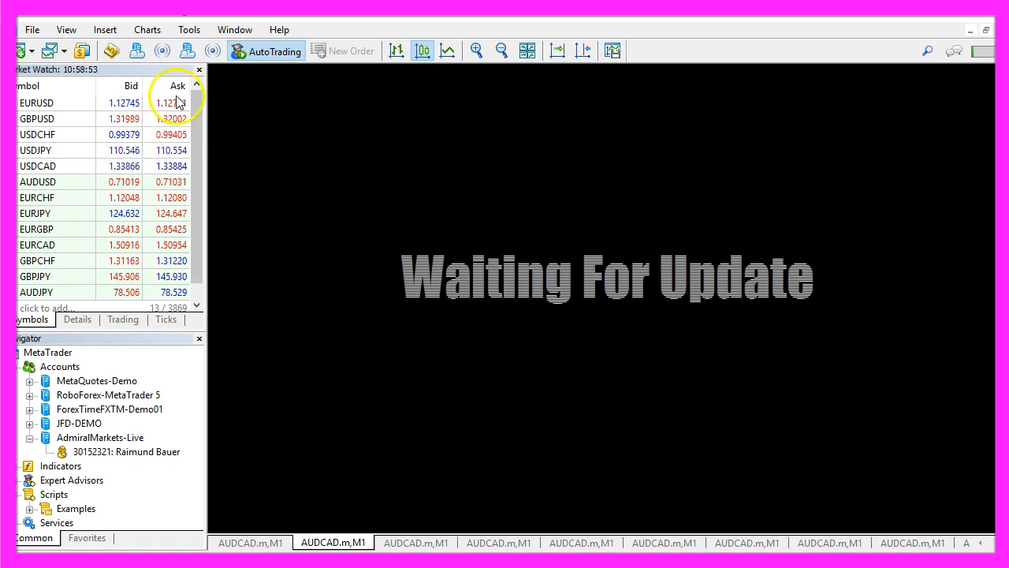
mouse_move(110, 49)
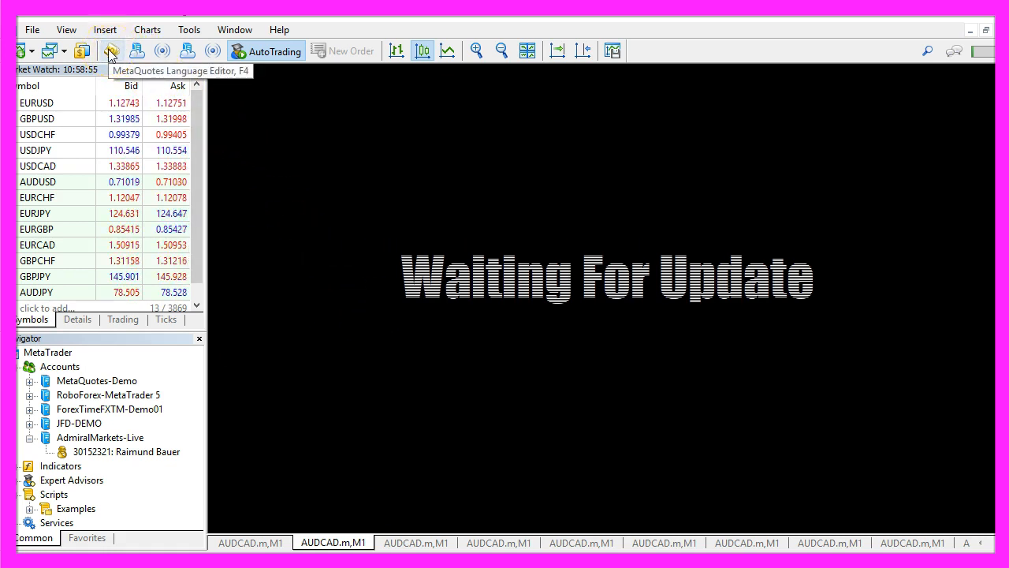
- Launch the MetaQuotes Language Editor from the MetaTrader 5 toolbar
click(110, 51)
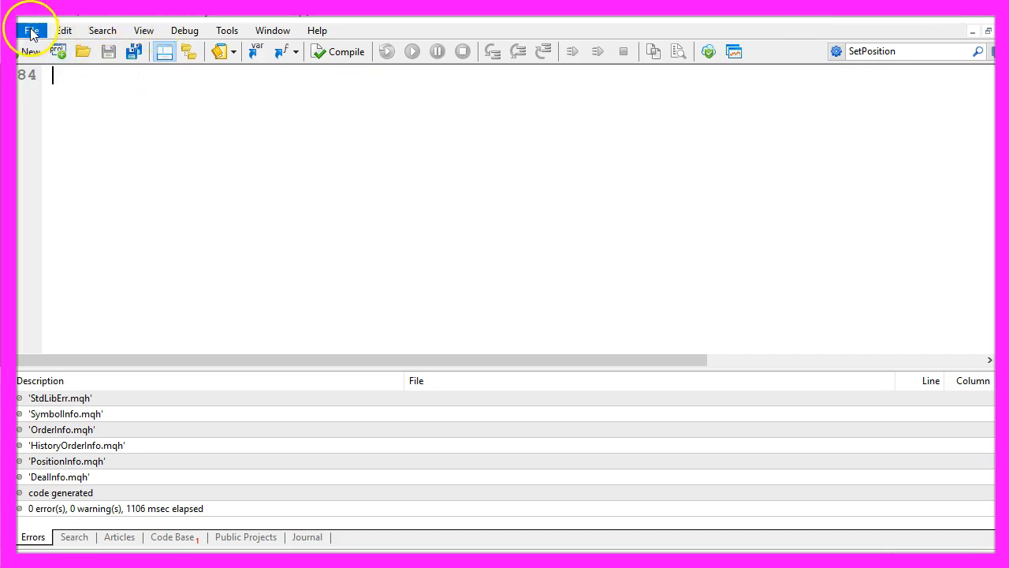
- Run the MQL5 wizard for a template Expert Advisor named Experts\Basics\SimpleSellOrder without extra handlers
click(30, 28)
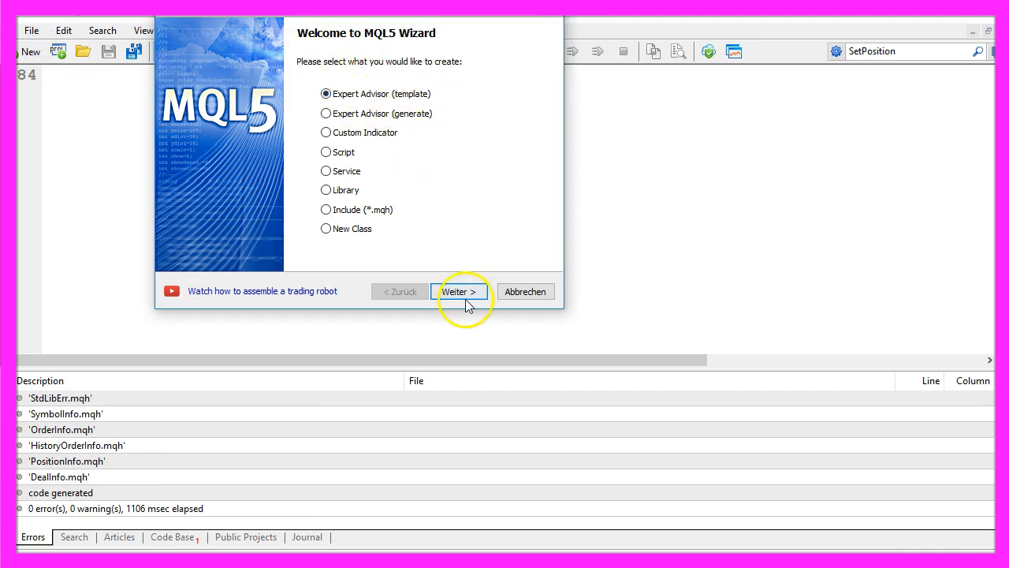
click(459, 290)
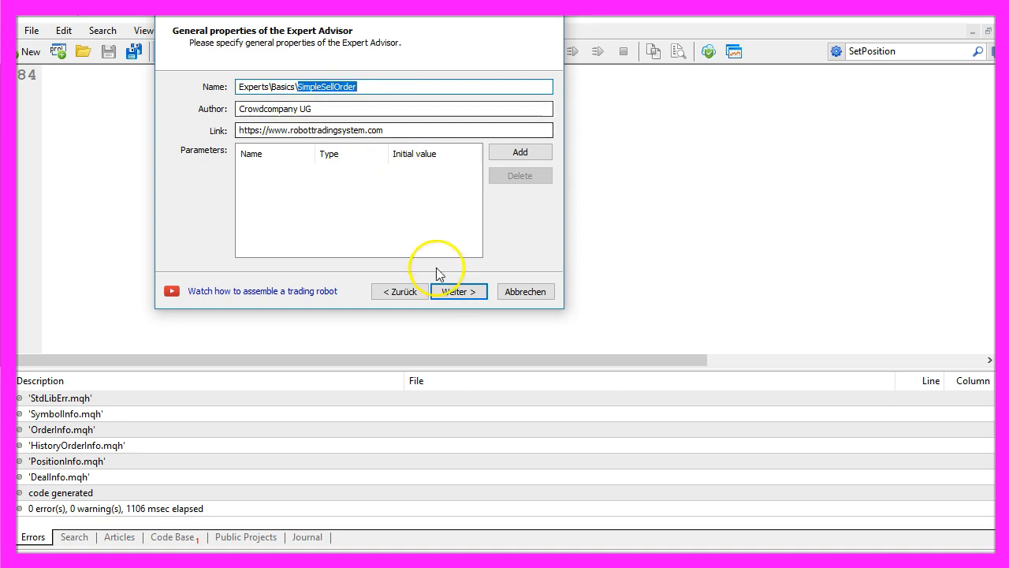
click(457, 290)
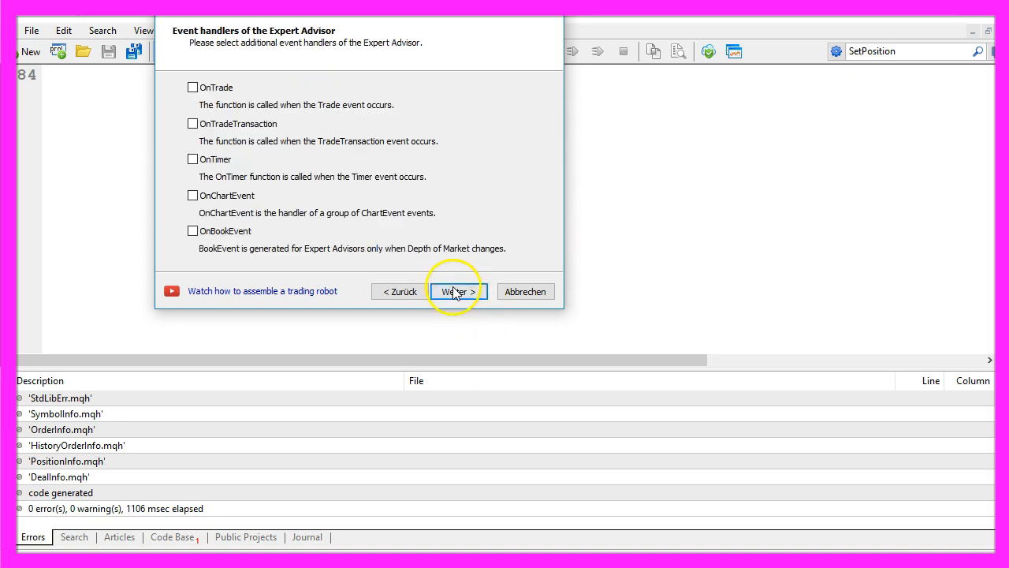
click(454, 290)
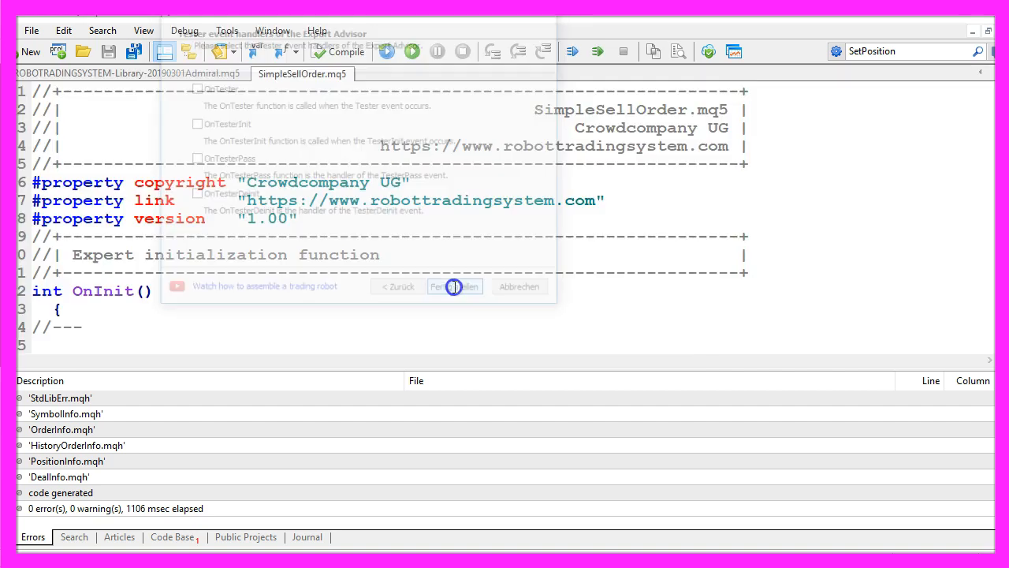
- Finish the wizard, strip the template, and add '// Create an instance of CTrade' with the Trade.mqh include and CTrade trade
click(454, 287)
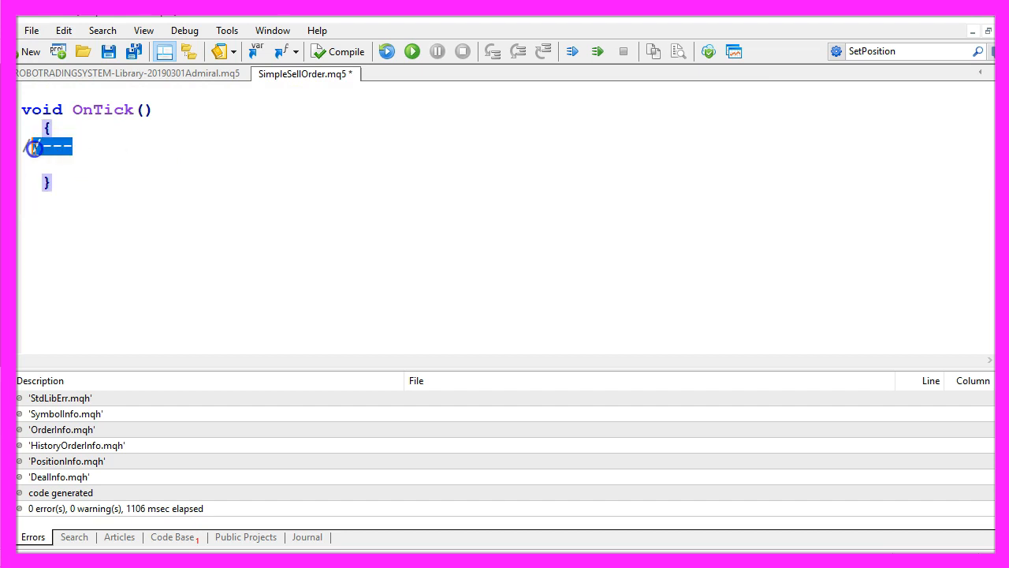
key(Delete)
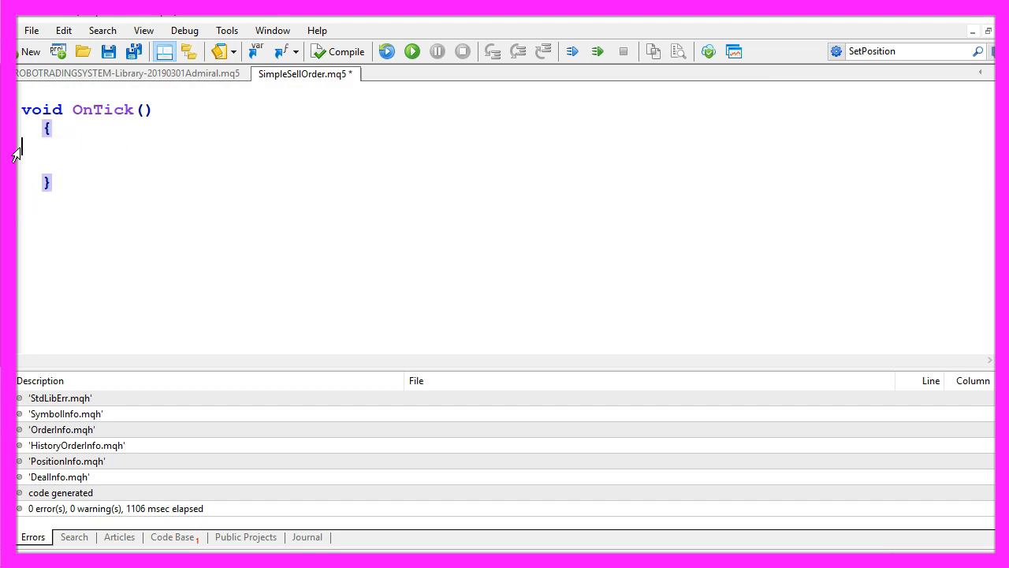
text(// Create an instance of CTrade)
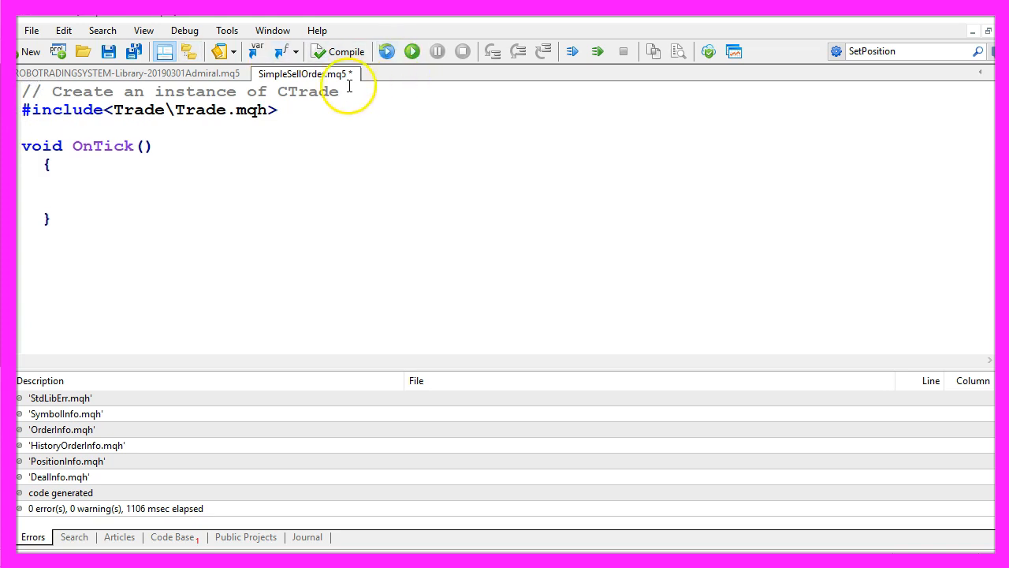
double_click(220, 110)
text(CTrade  trade;)
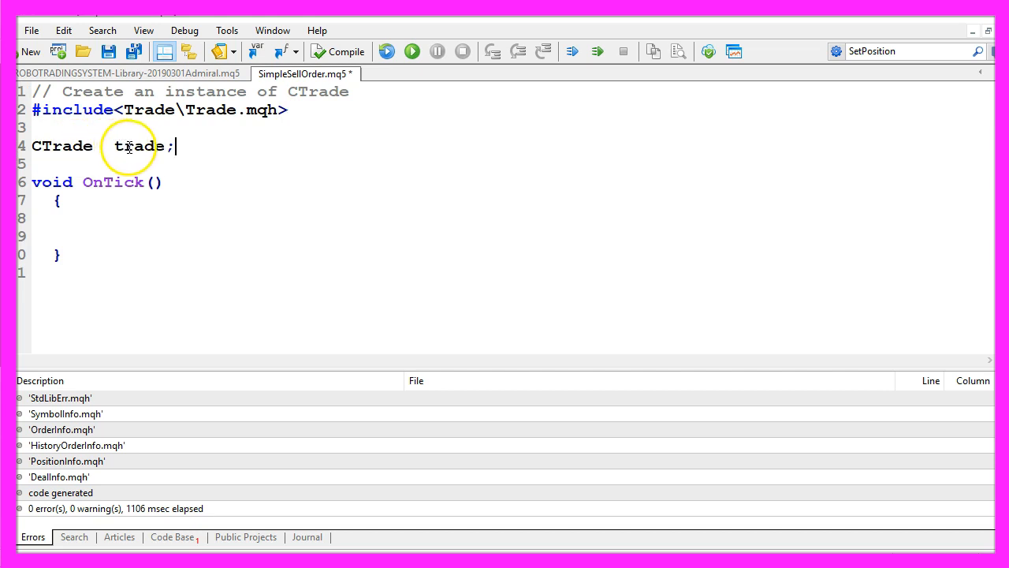
double_click(140, 145)
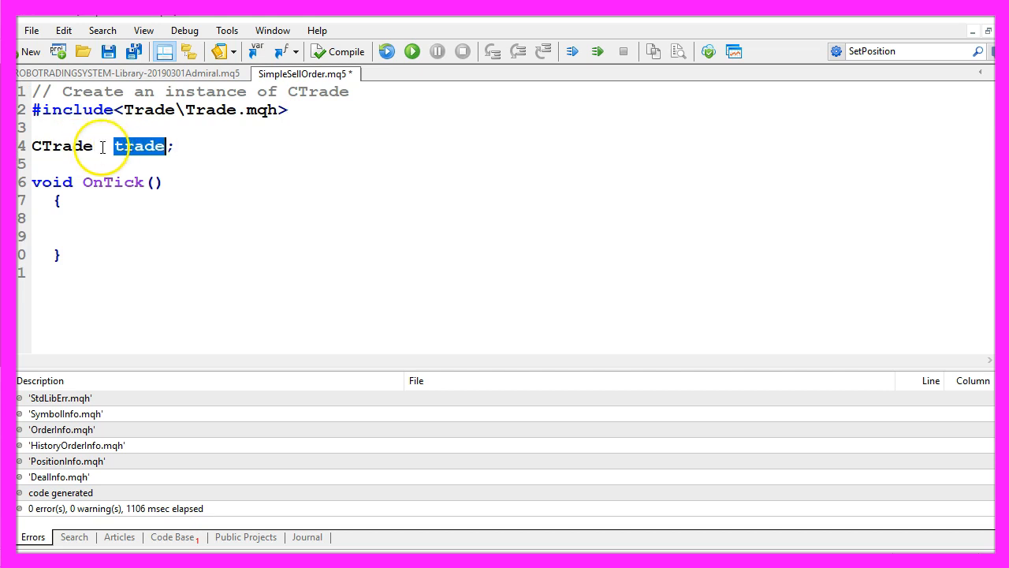
mouse_move(145, 155)
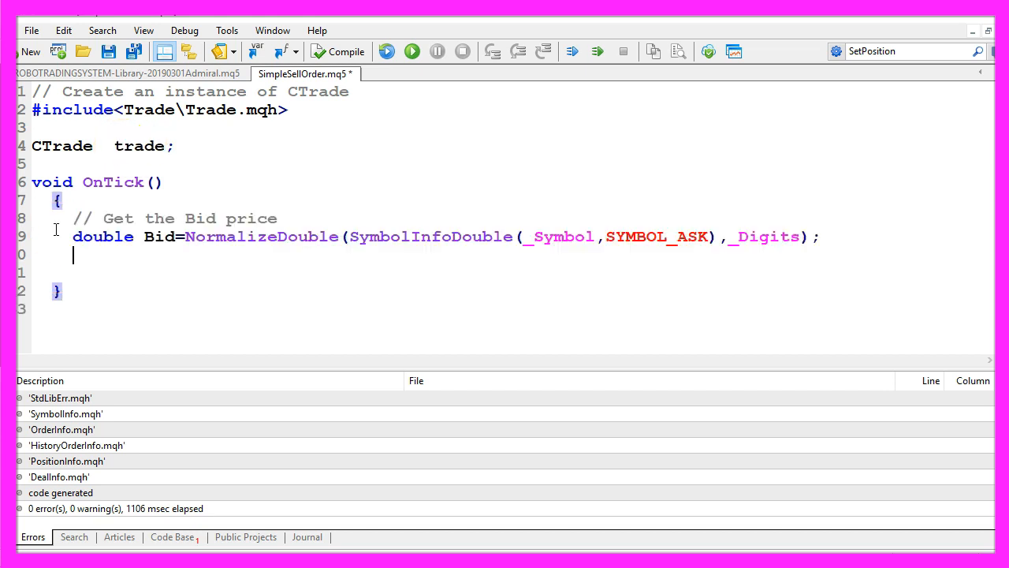
- Set the Bid variable from SymbolInfoDouble with SYMBOL_BID instead of SYMBOL_ASK, then request help on SYMBOL_BID
drag(186, 217, 277, 218)
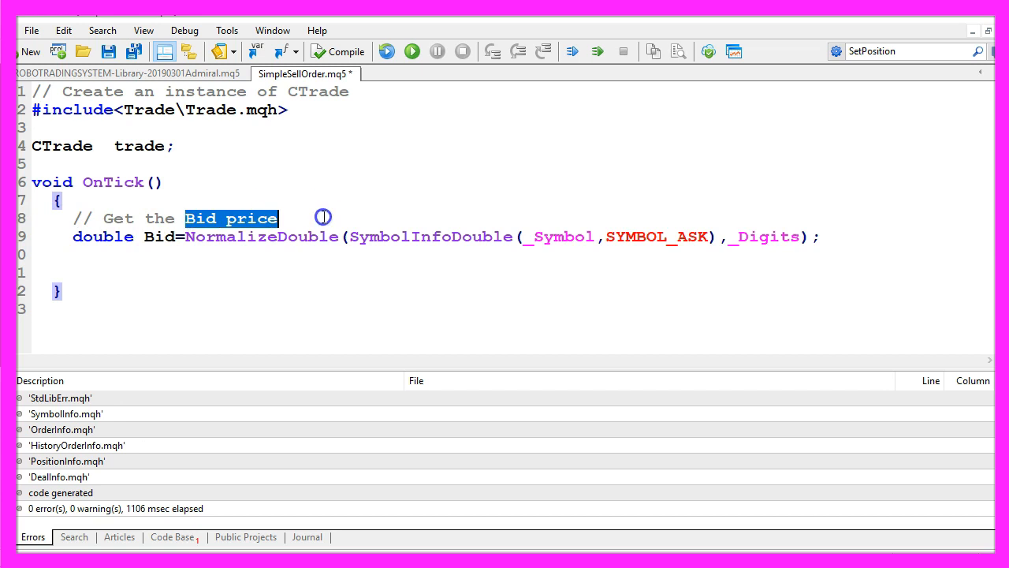
double_click(428, 236)
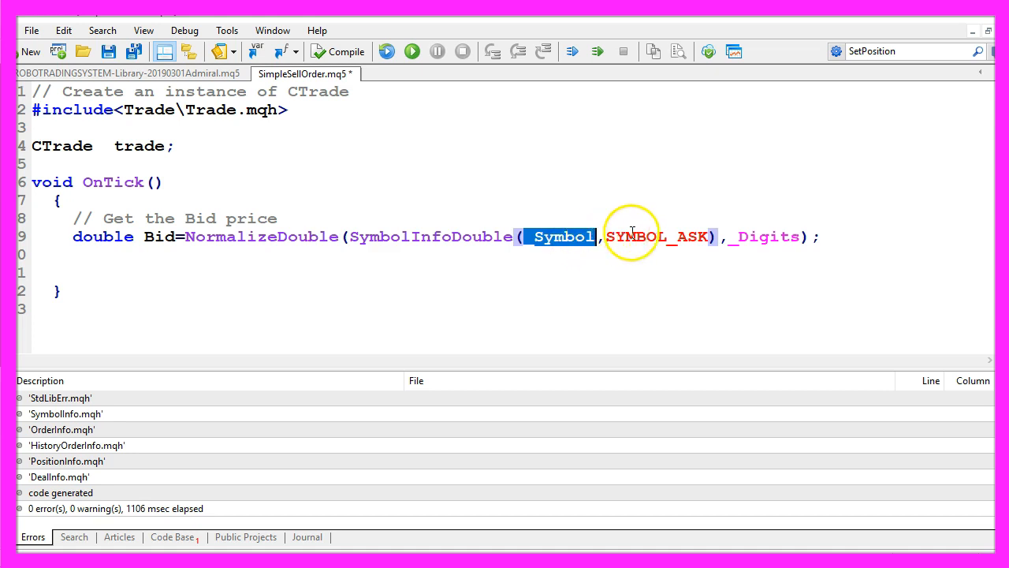
double_click(686, 237)
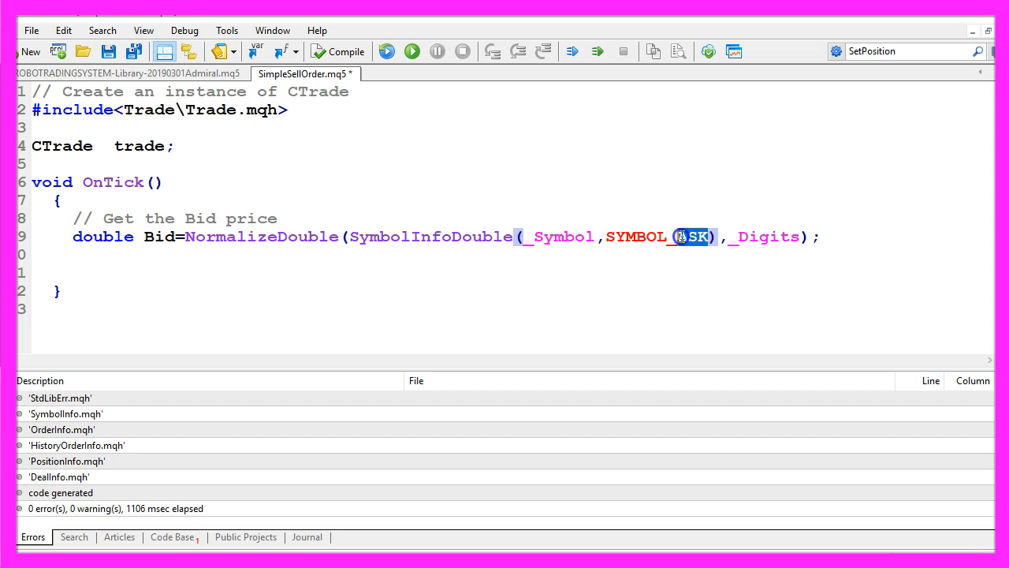
text(B)
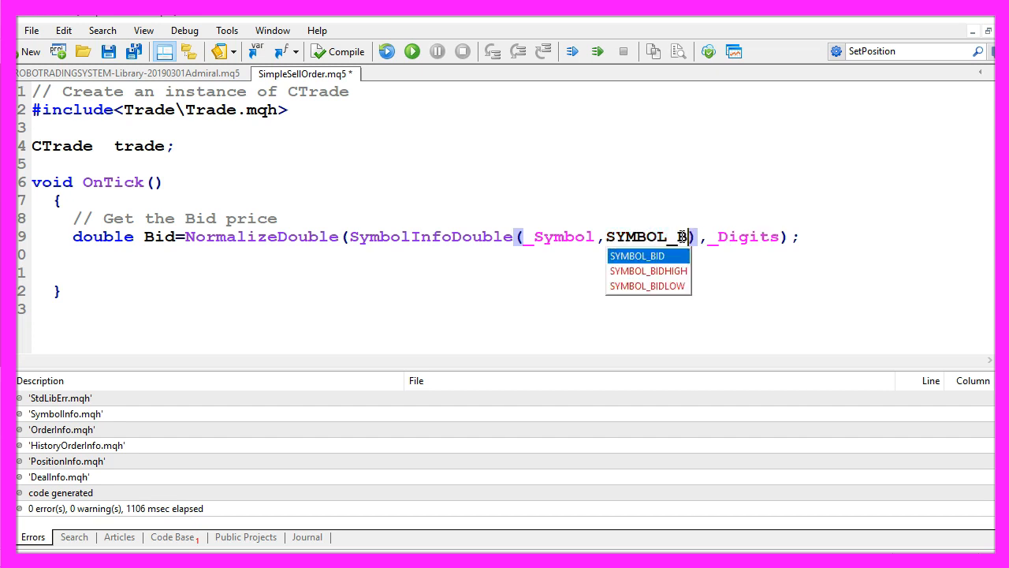
click(637, 255)
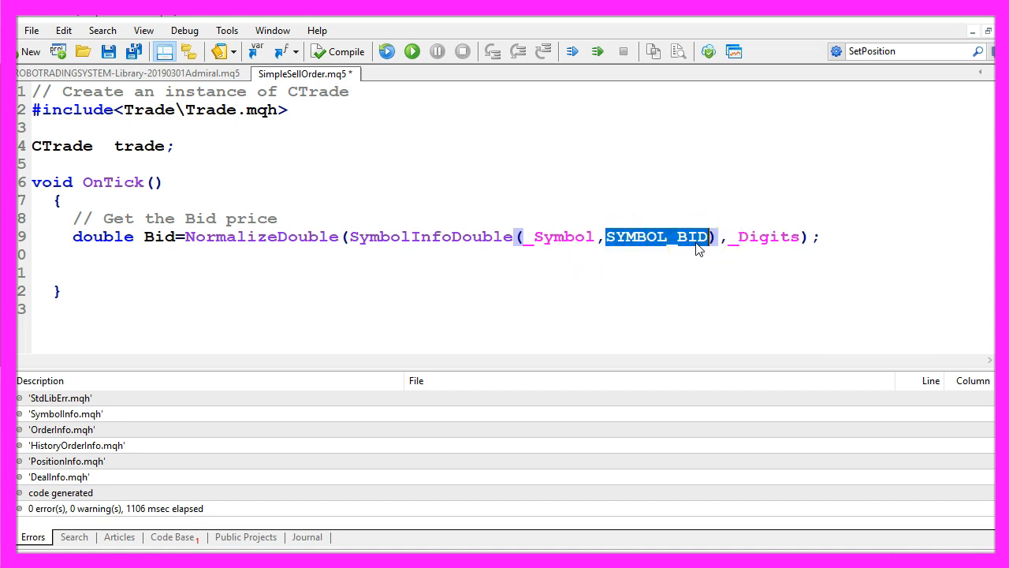
key(F1)
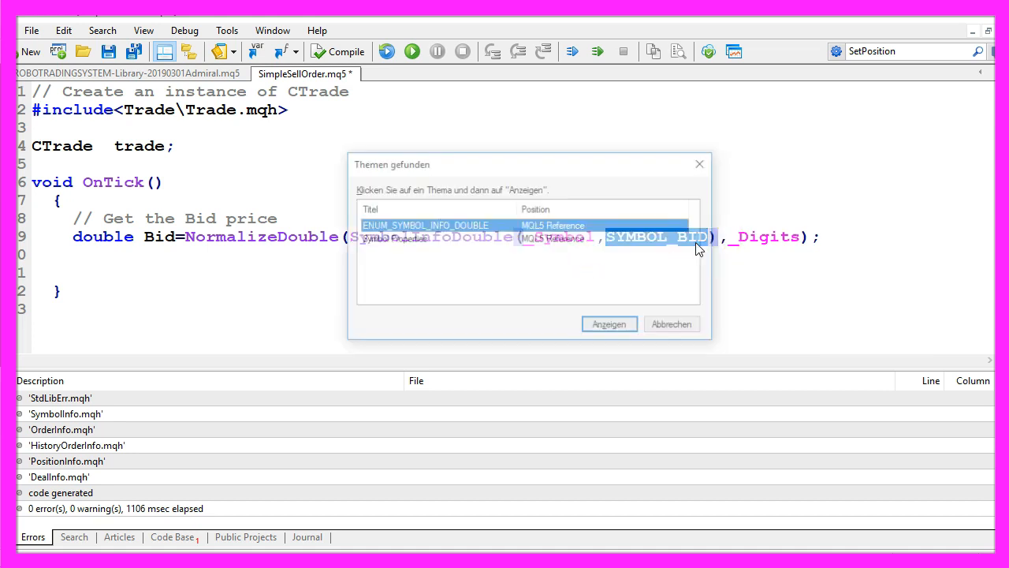
- Show the SYMBOL_BID reference topic and check the EURJPY Bid quote in Market Watch
click(609, 323)
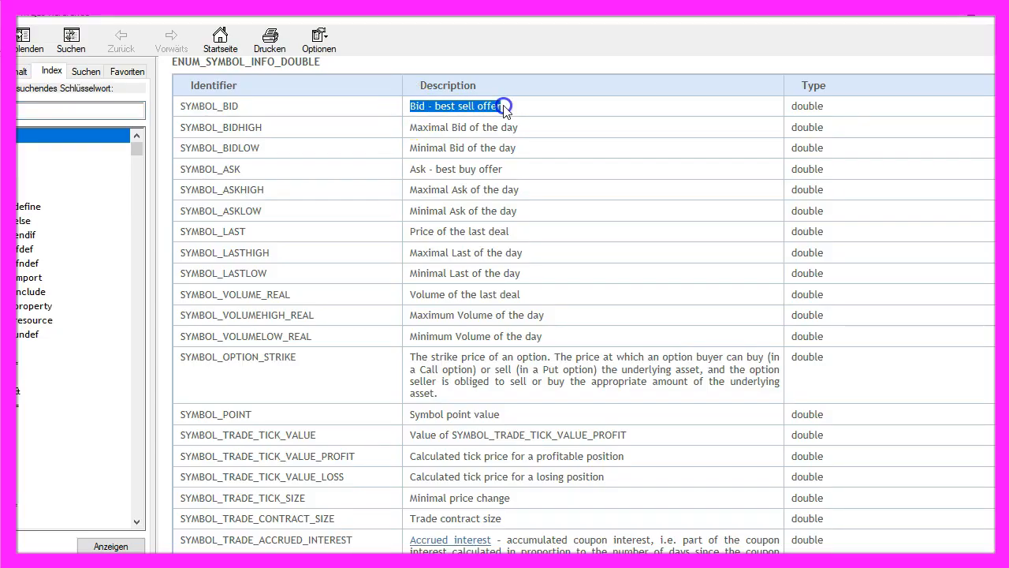
mouse_move(479, 173)
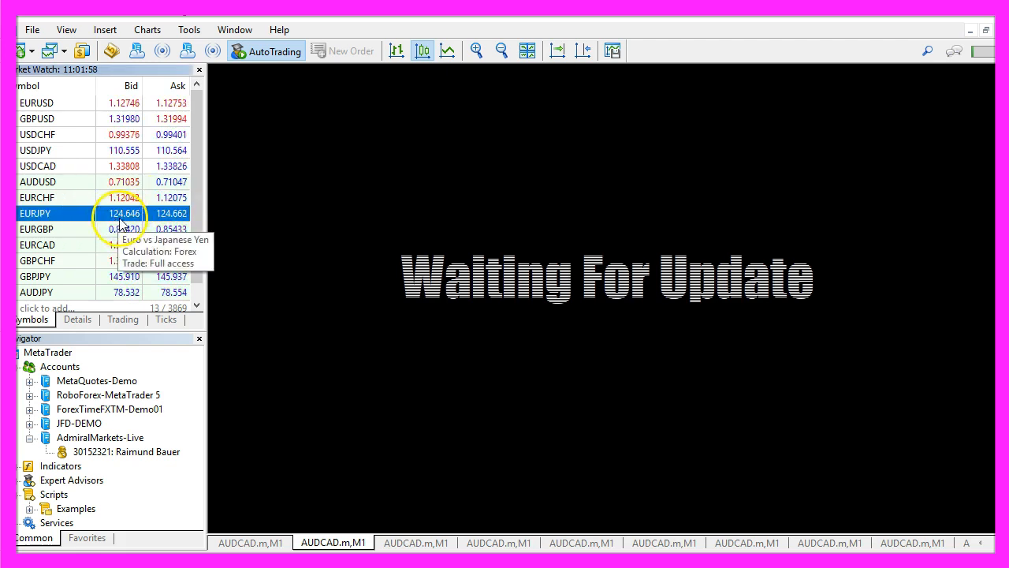
click(119, 197)
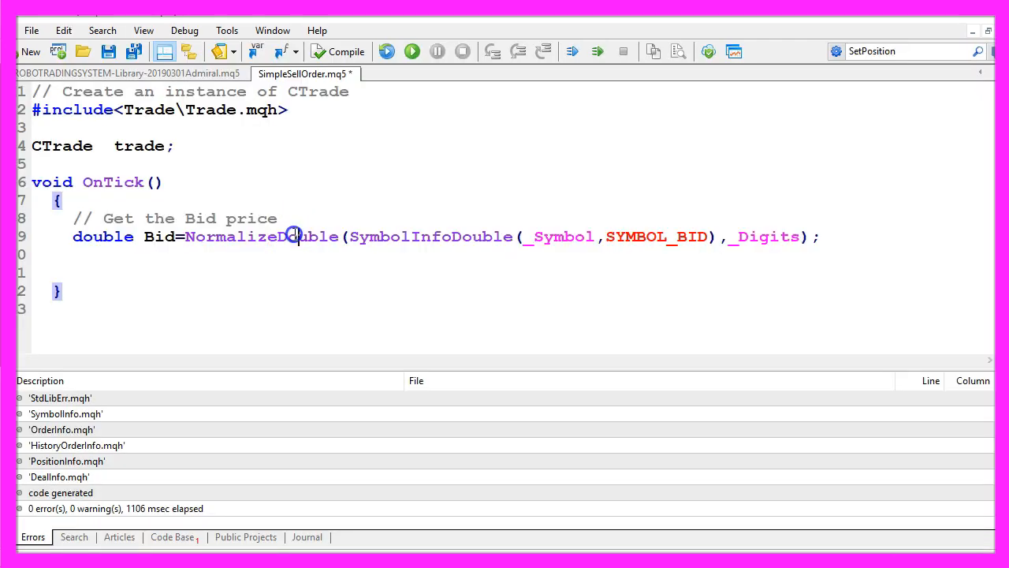
double_click(260, 236)
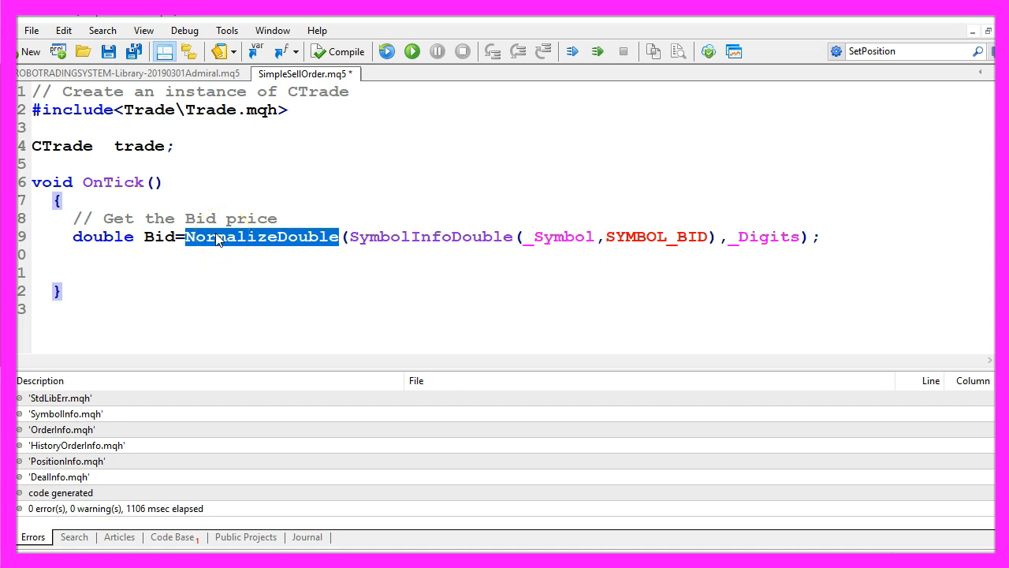
mouse_move(246, 236)
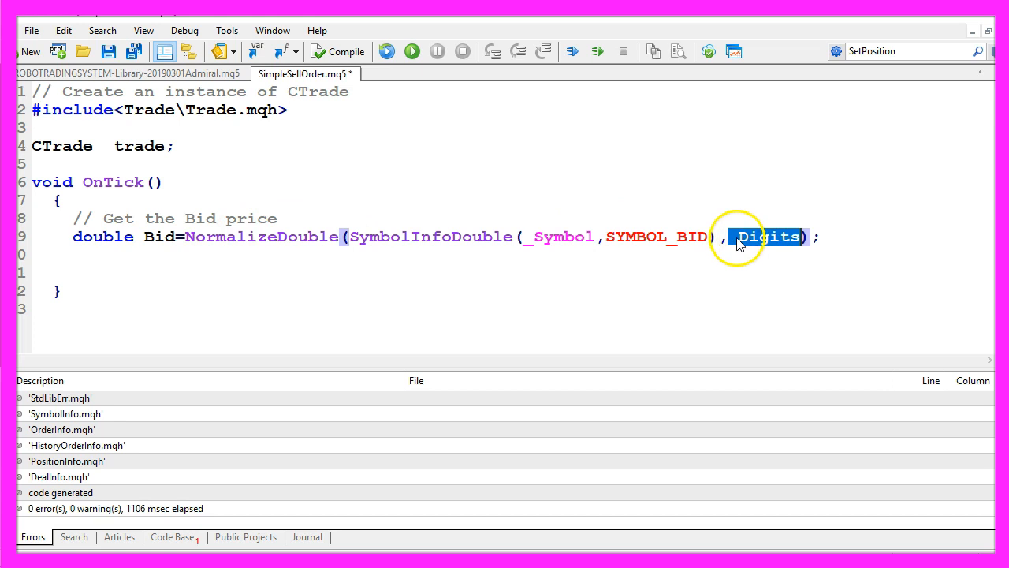
mouse_move(776, 244)
text(MqlRates PriceInfo[];)
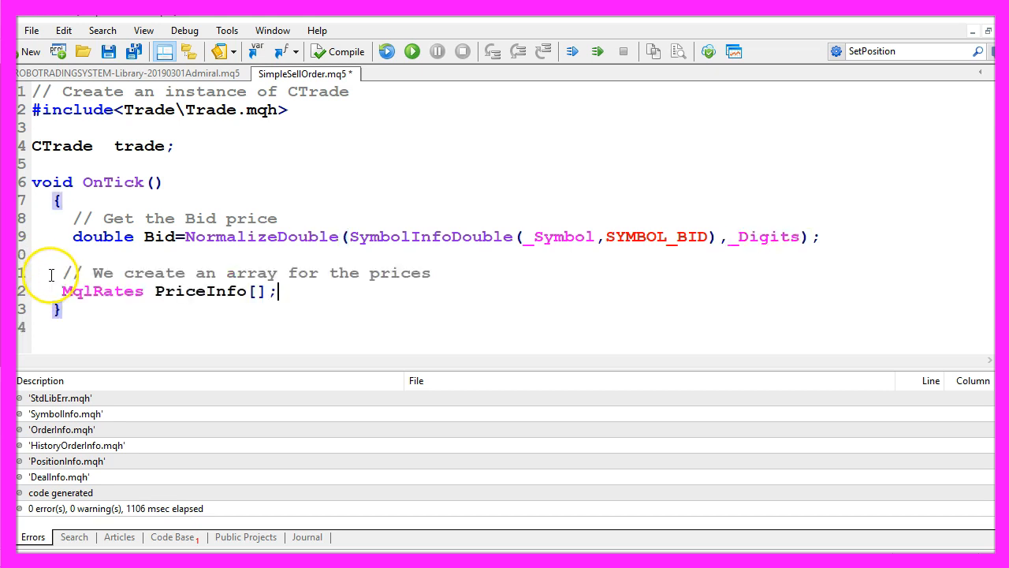
- Declare MqlRates PriceInfo[] and sort it with ArraySetAsSeries(PriceInfo,true)
double_click(95, 290)
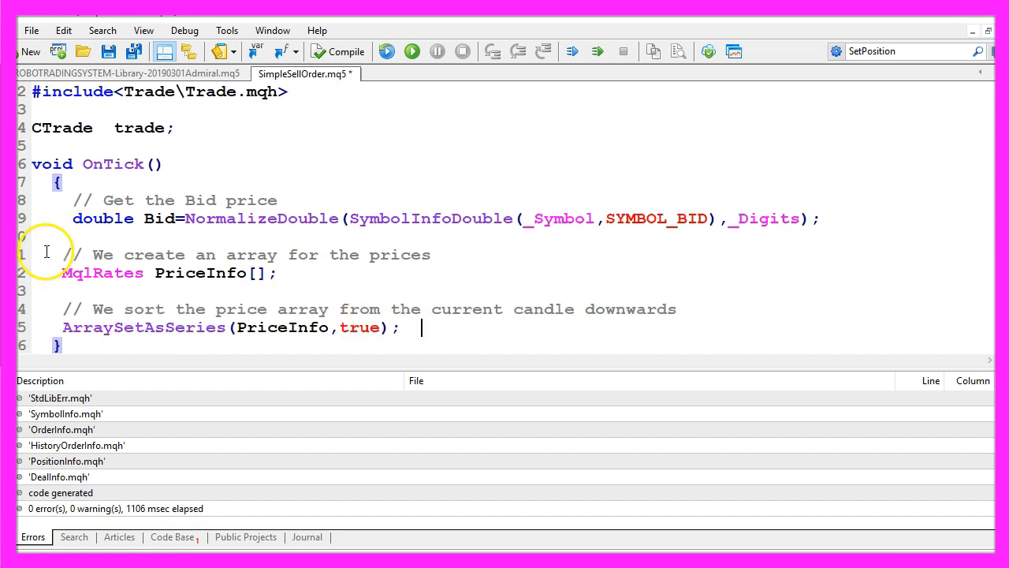
double_click(141, 326)
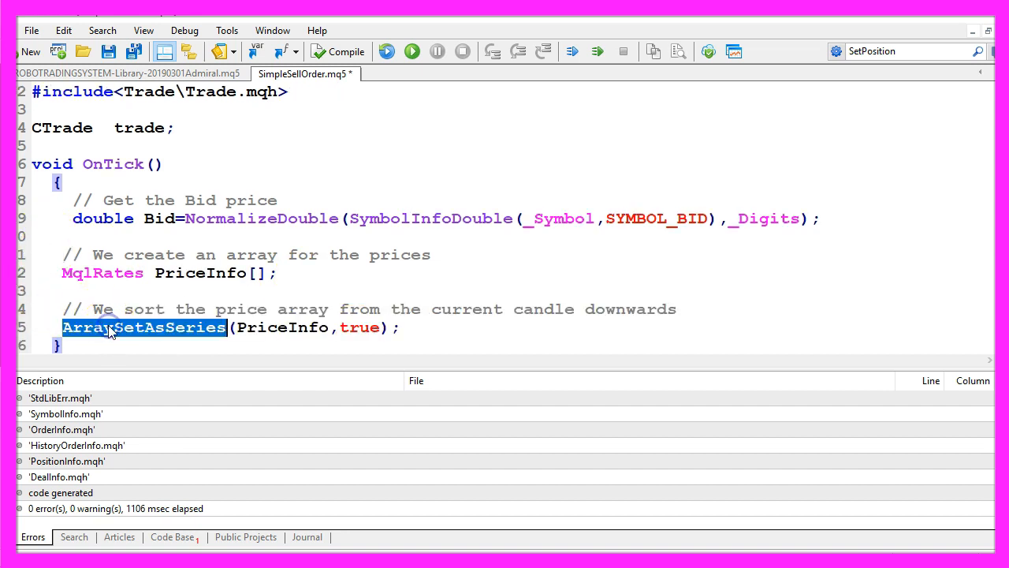
double_click(281, 327)
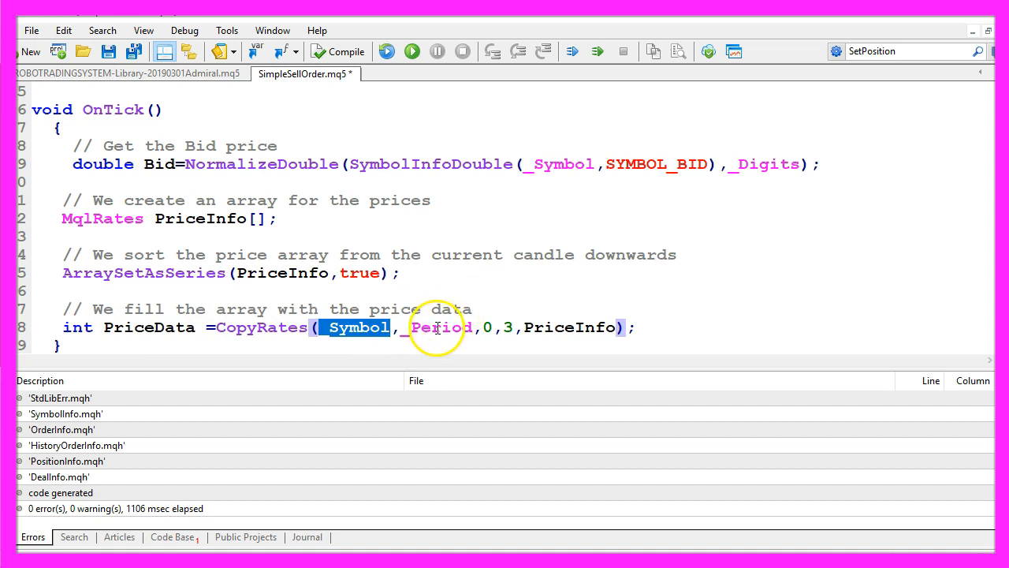
- Review CopyRates' _Symbol and candle count 3, then add if (PriceInfo[1].close < PriceInfo[1].open)
double_click(440, 327)
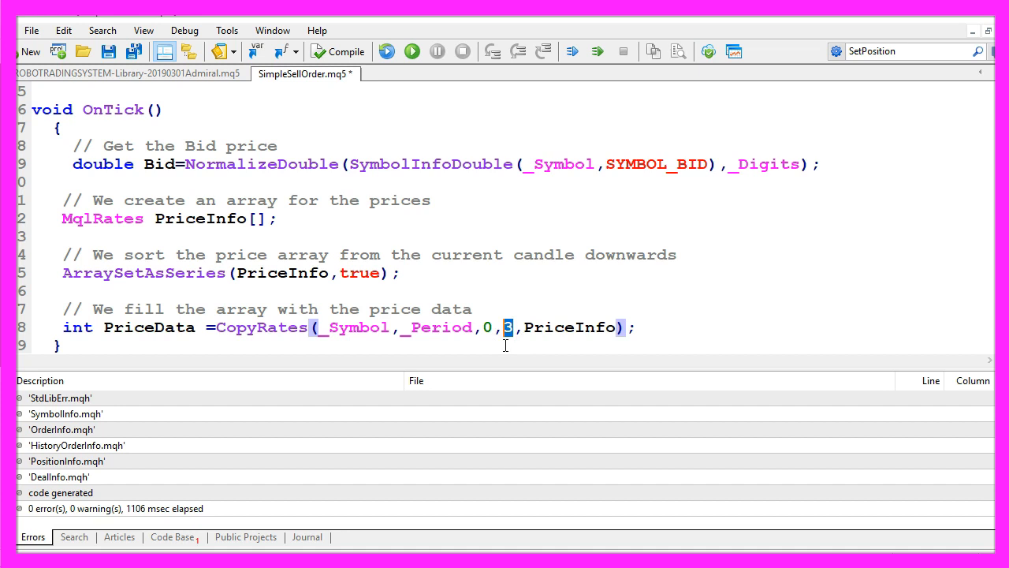
double_click(570, 328)
text(if (PriceInfo[1].close < PriceInfo[1].open))
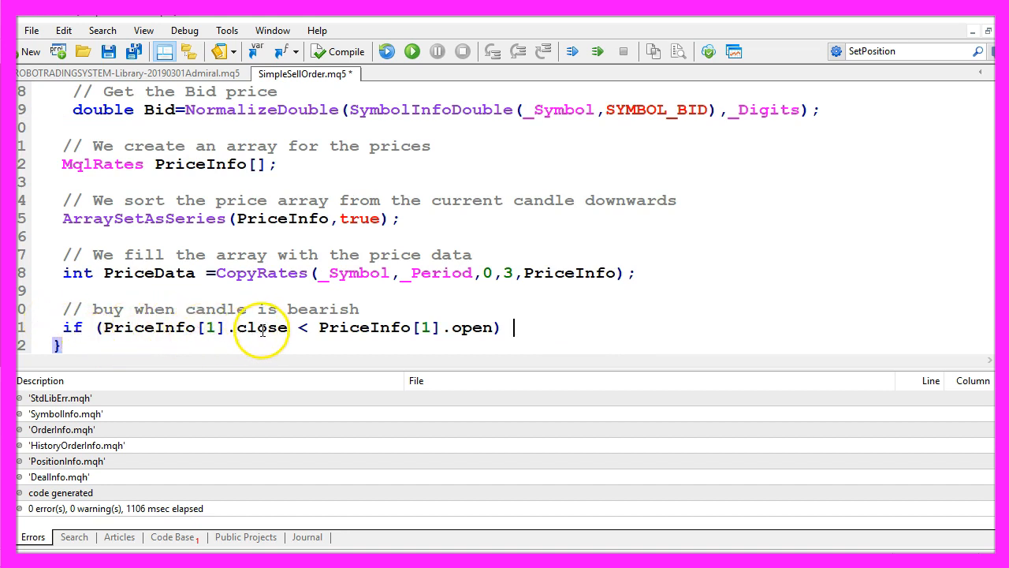
- Add if (PositionsTotal()==0) and trade.Sell(0.10, NULL, Bid, Bid+300*_Point, Bid-150*_Point, NULL)
double_click(262, 327)
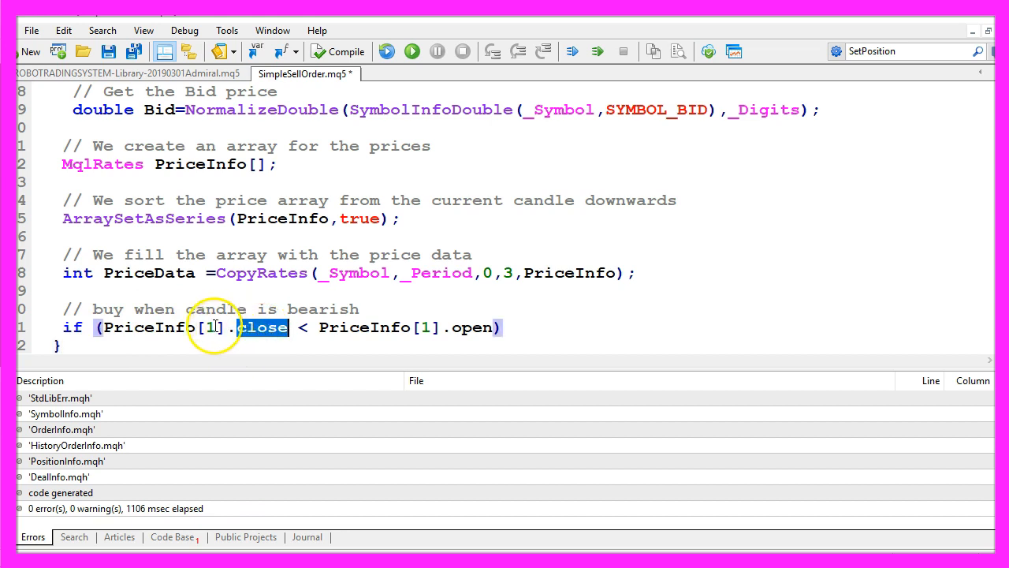
double_click(150, 327)
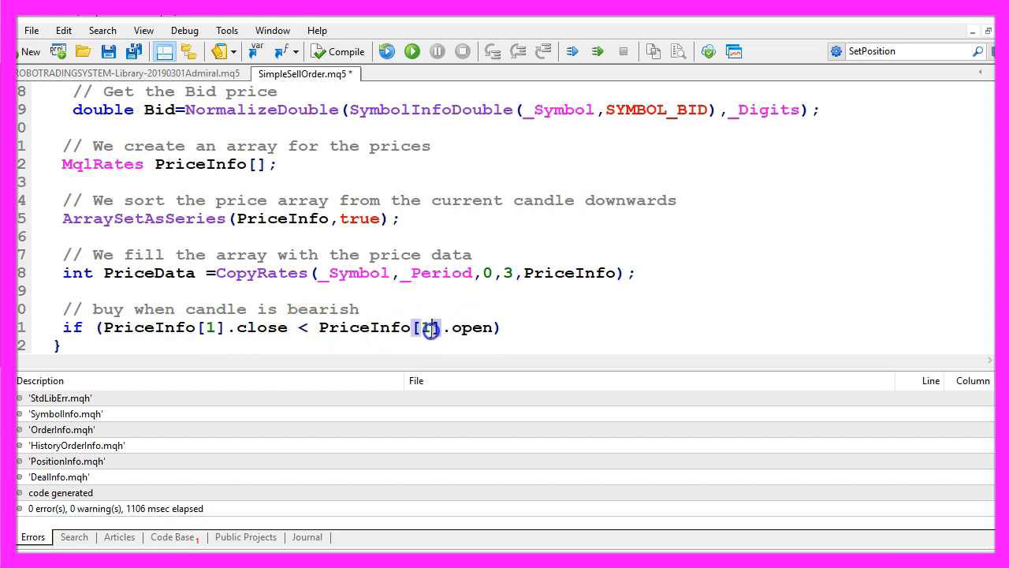
double_click(365, 326)
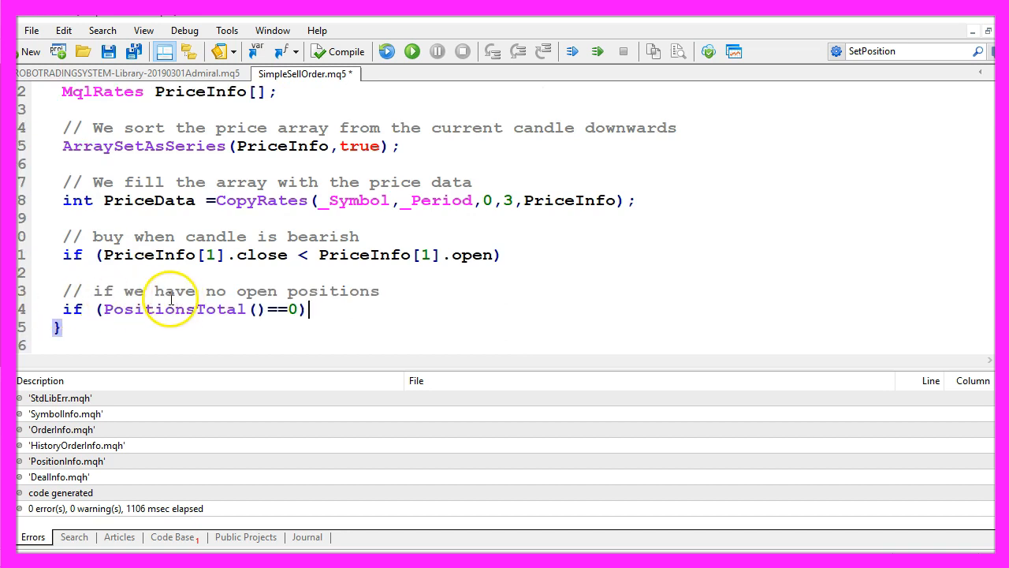
double_click(218, 290)
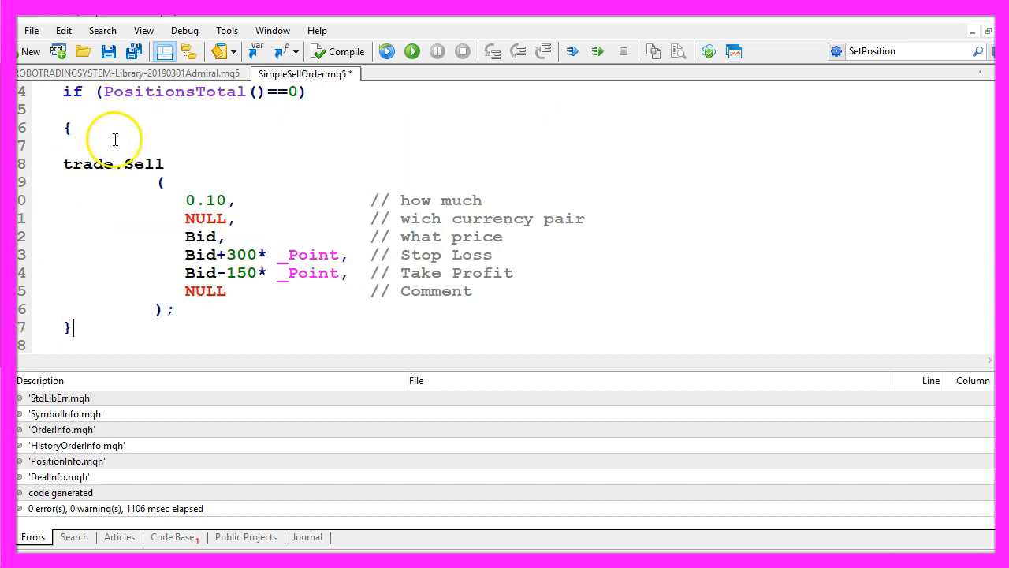
double_click(141, 164)
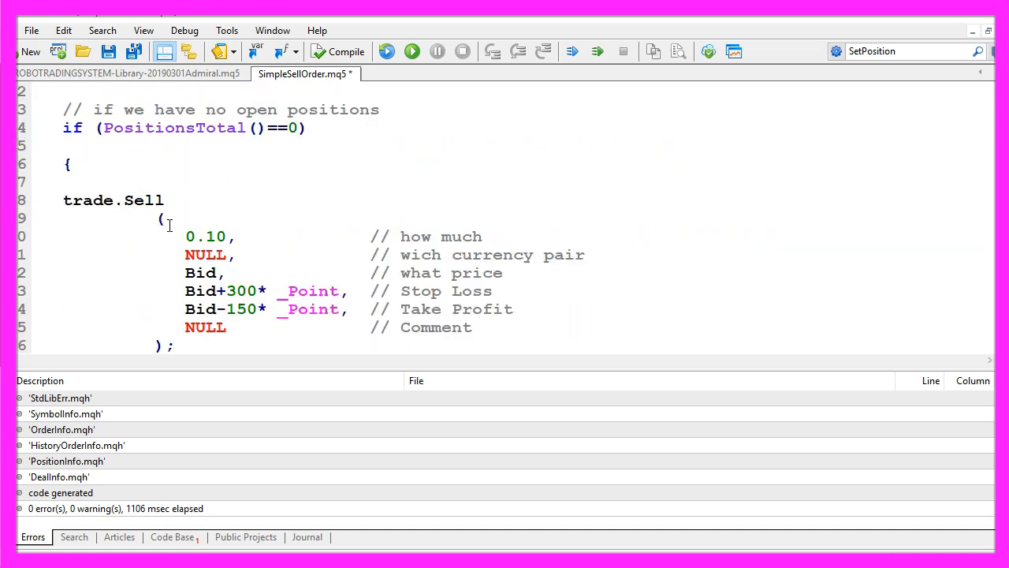
double_click(205, 236)
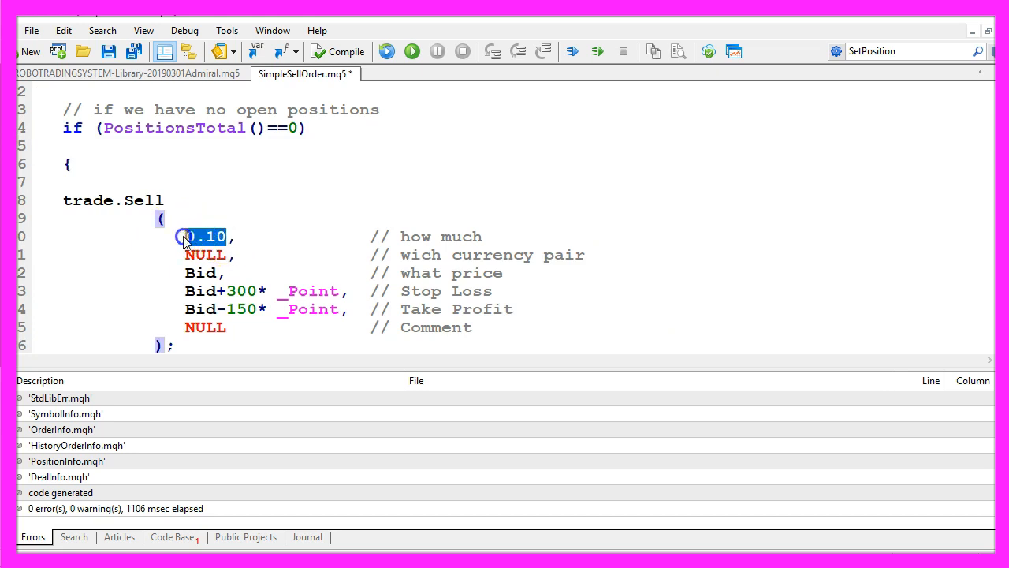
mouse_move(413, 237)
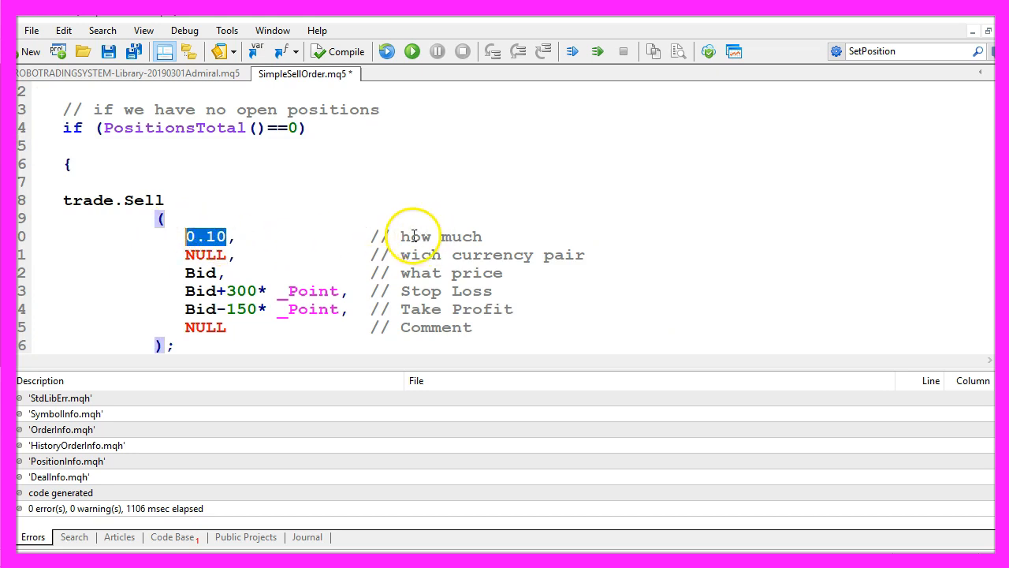
double_click(416, 237)
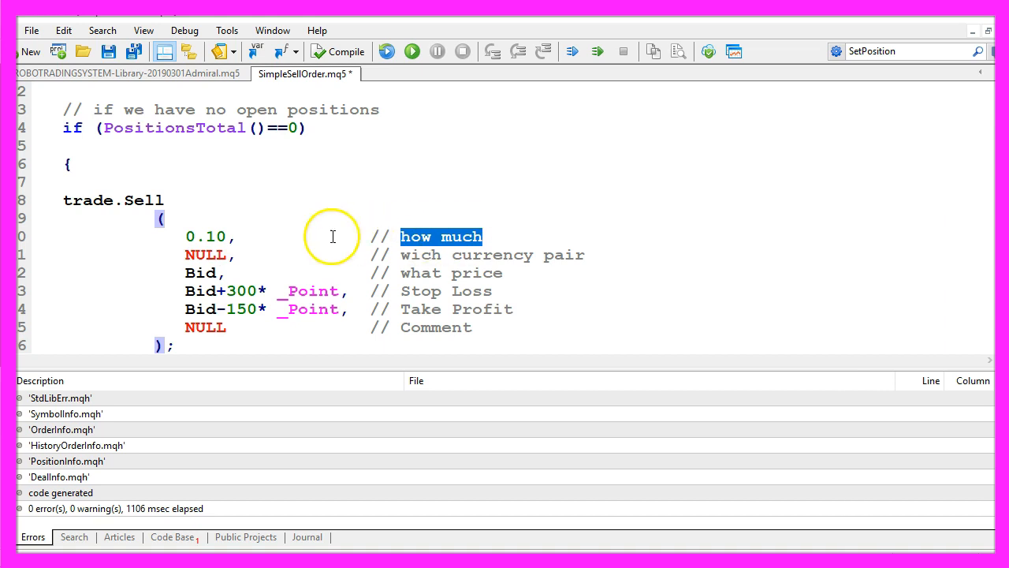
double_click(205, 254)
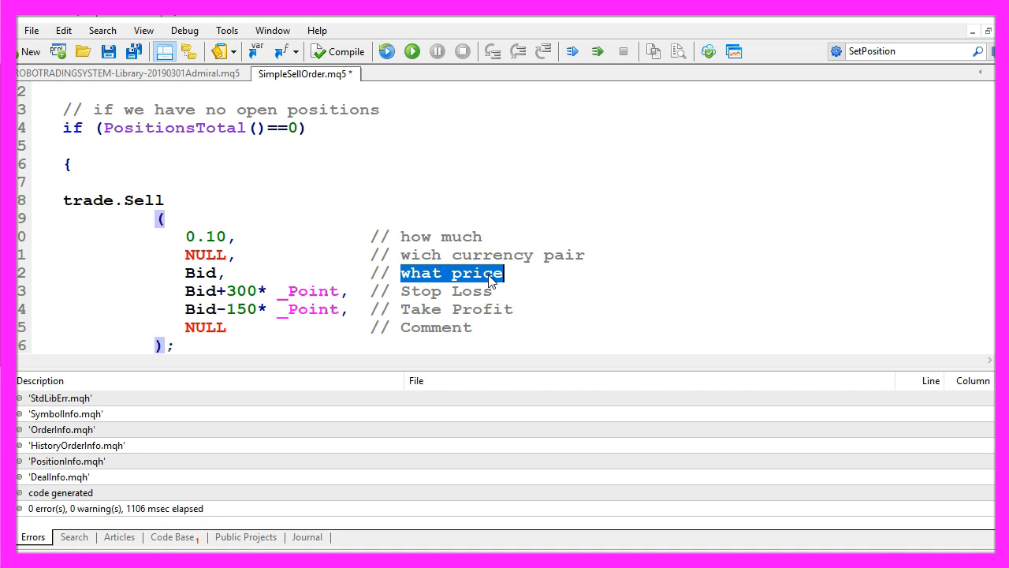
click(229, 291)
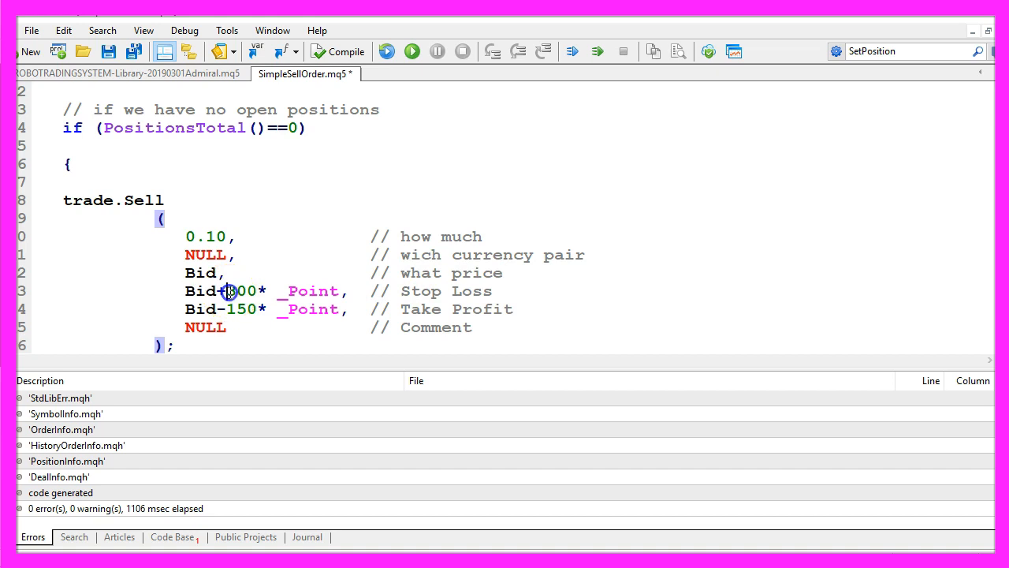
drag(230, 290, 334, 290)
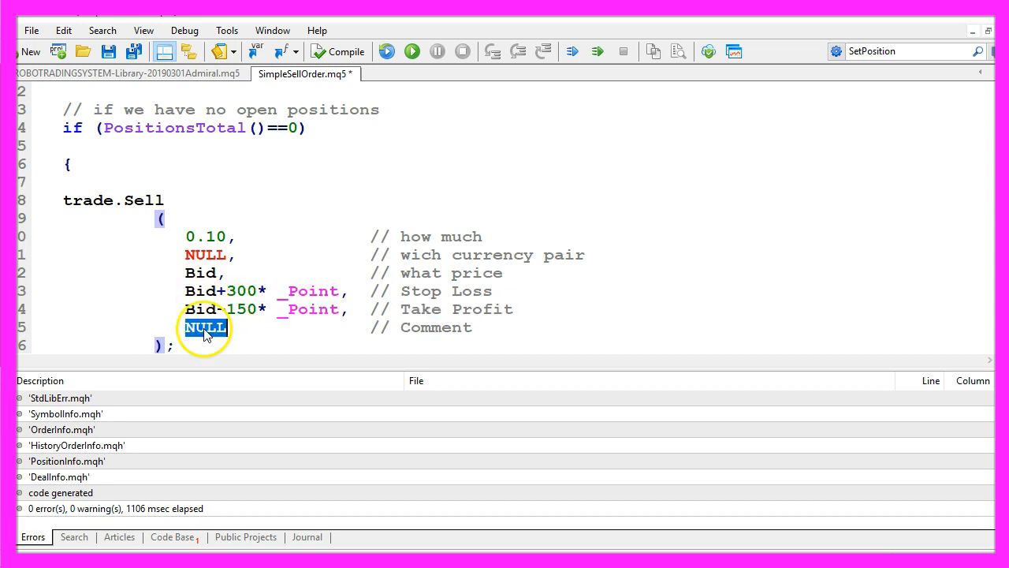
mouse_move(321, 331)
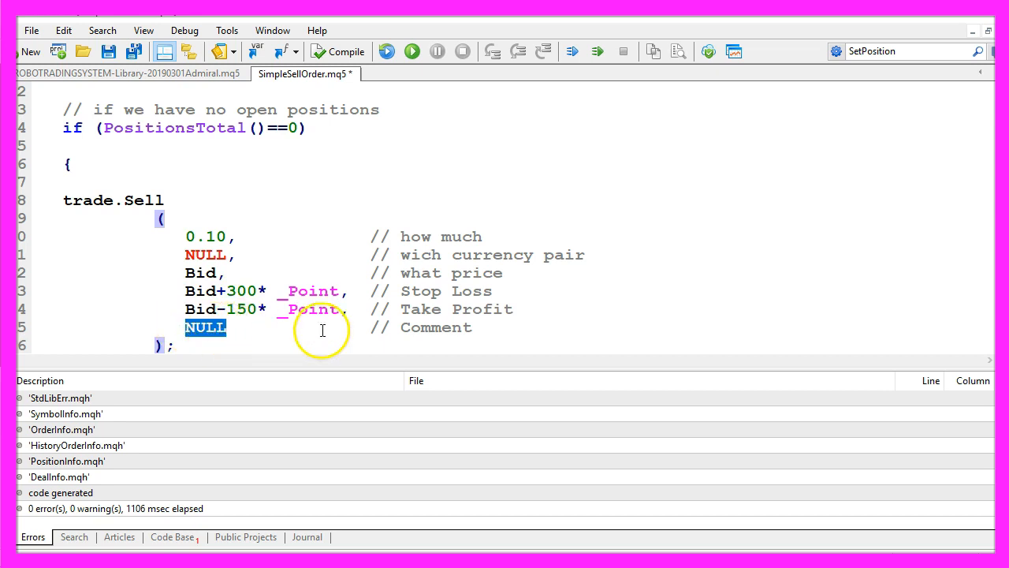
double_click(432, 326)
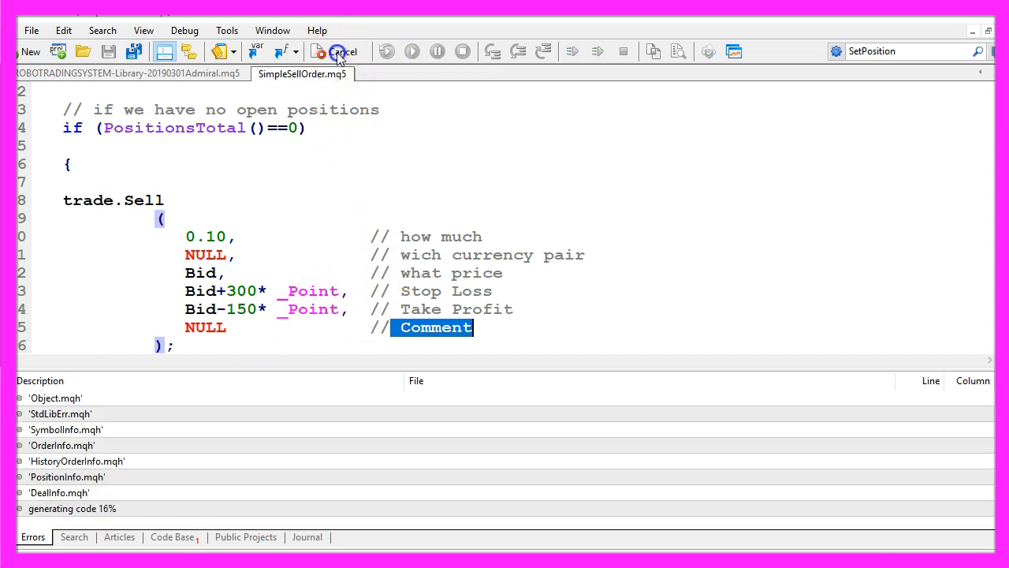
- Compile SimpleSellOrder.mq5 with 0 errors and 0 warnings
click(331, 51)
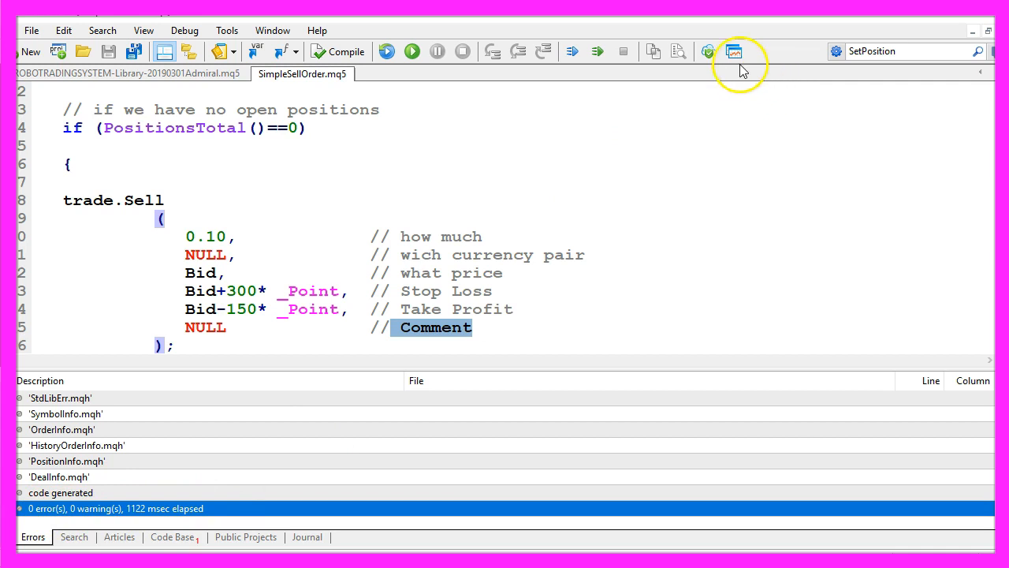
mouse_move(735, 51)
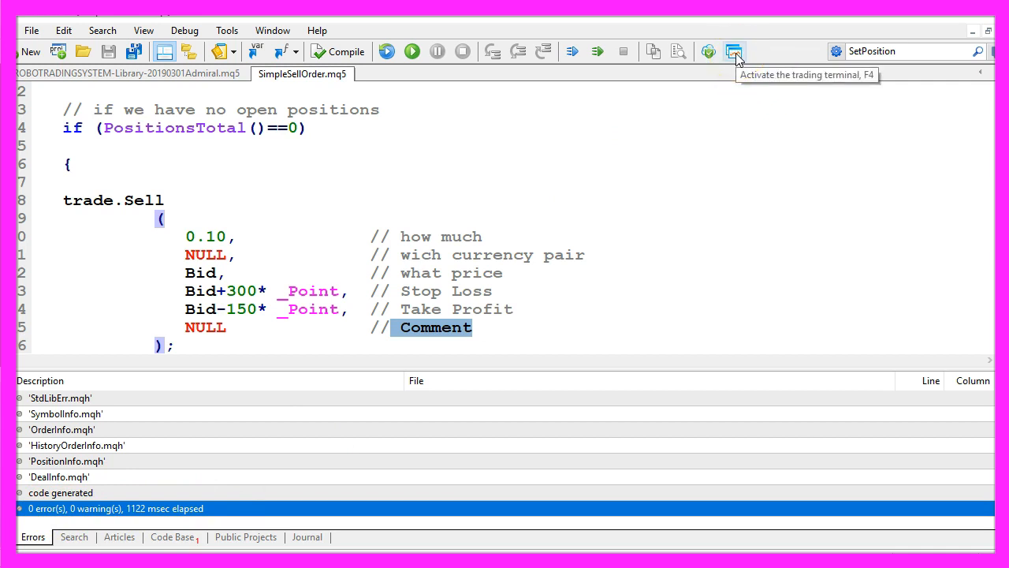
- In the Strategy Tester, select Basics\SimpleSellOrder.ex5 on EURUSD and start the visual back-test
click(735, 50)
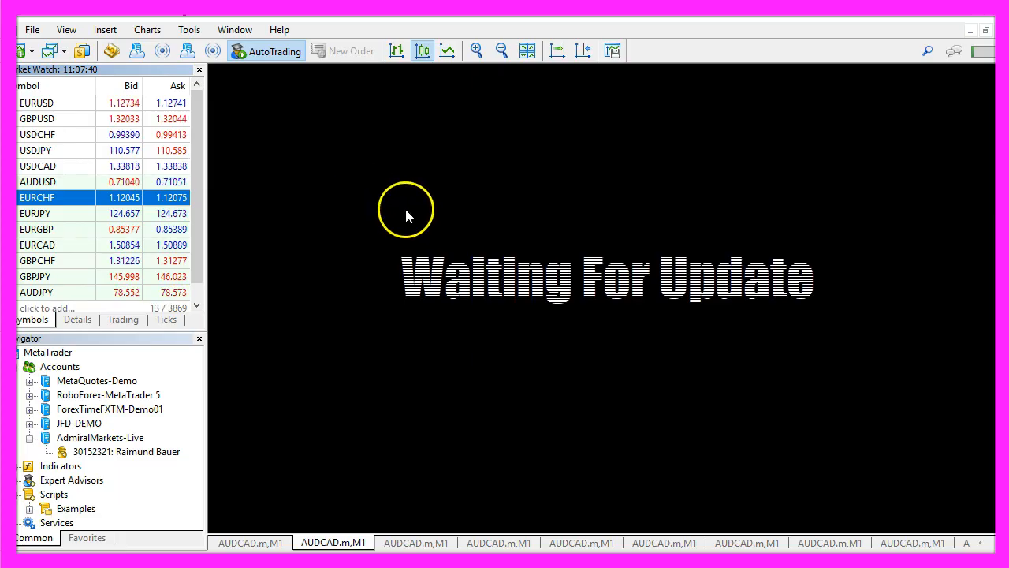
mouse_move(70, 30)
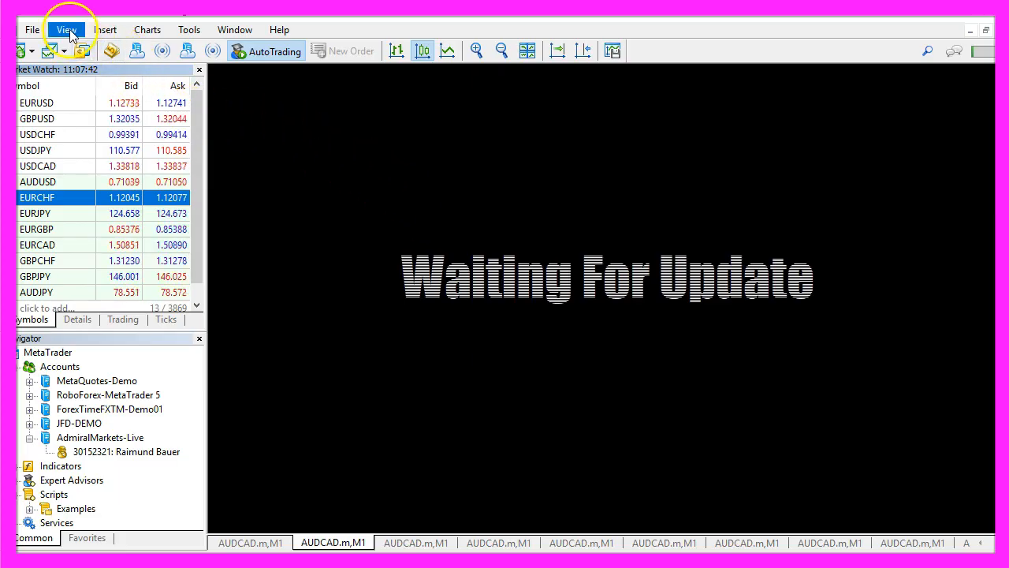
click(68, 28)
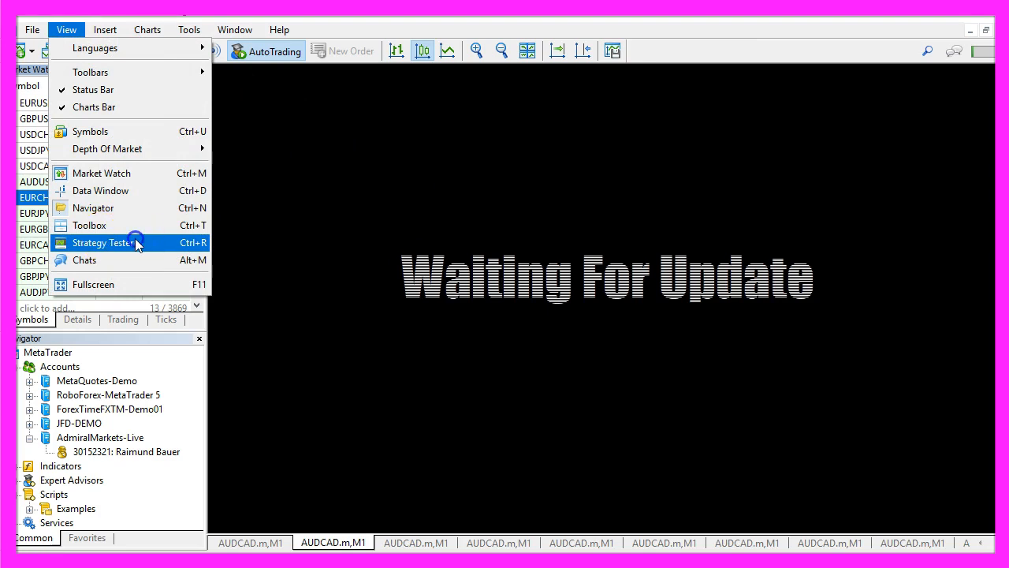
click(101, 243)
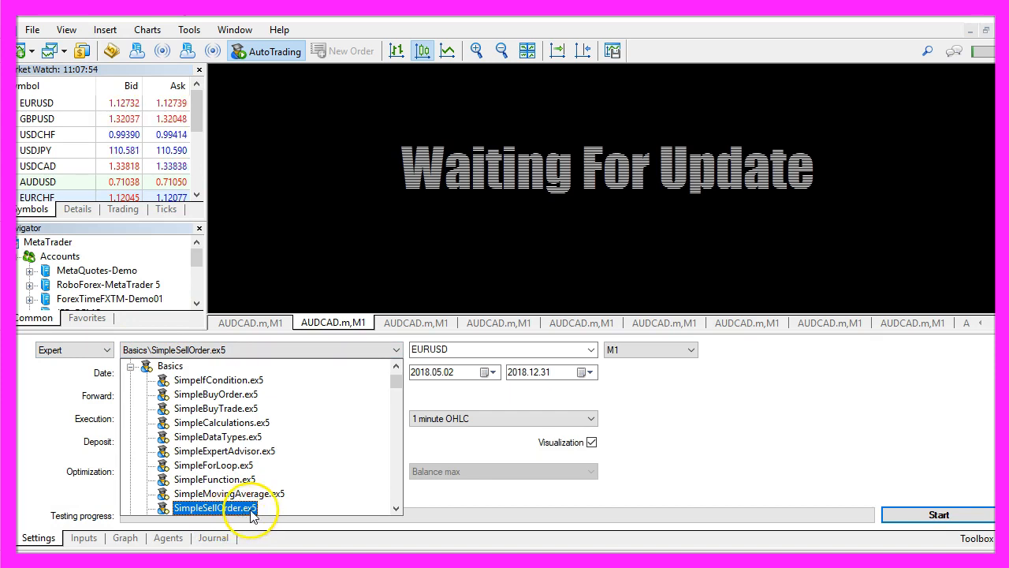
double_click(215, 508)
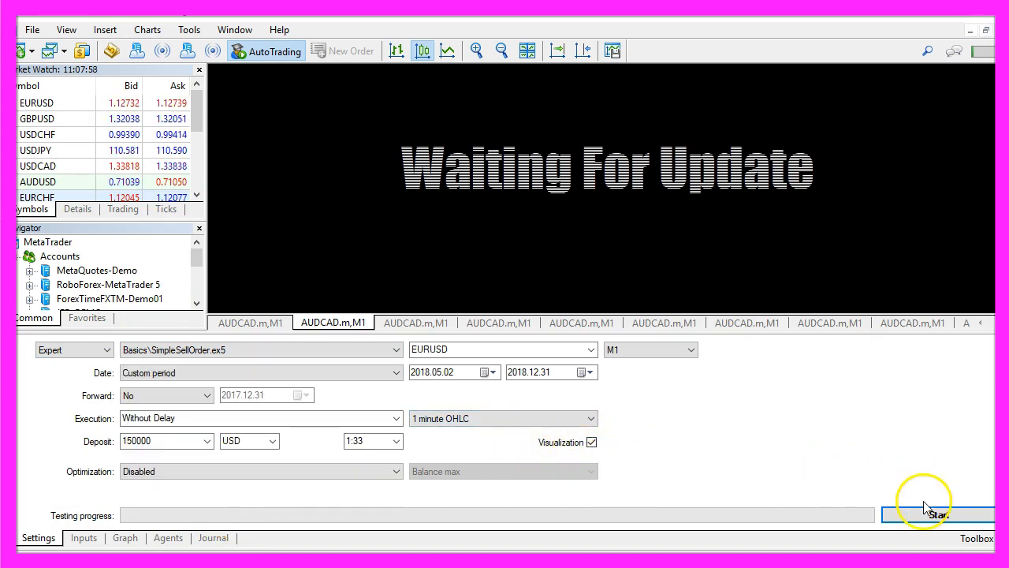
click(927, 514)
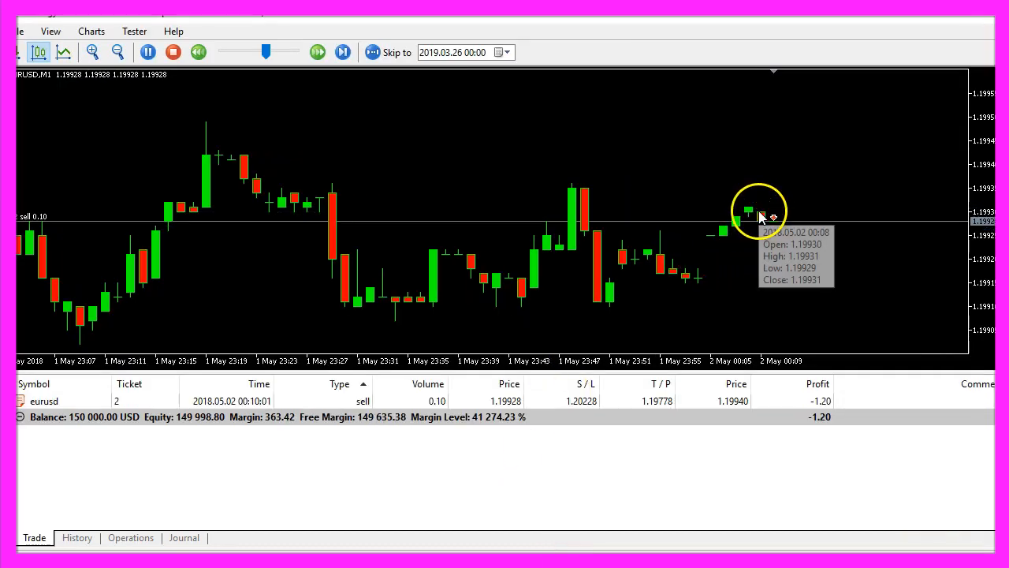
click(341, 52)
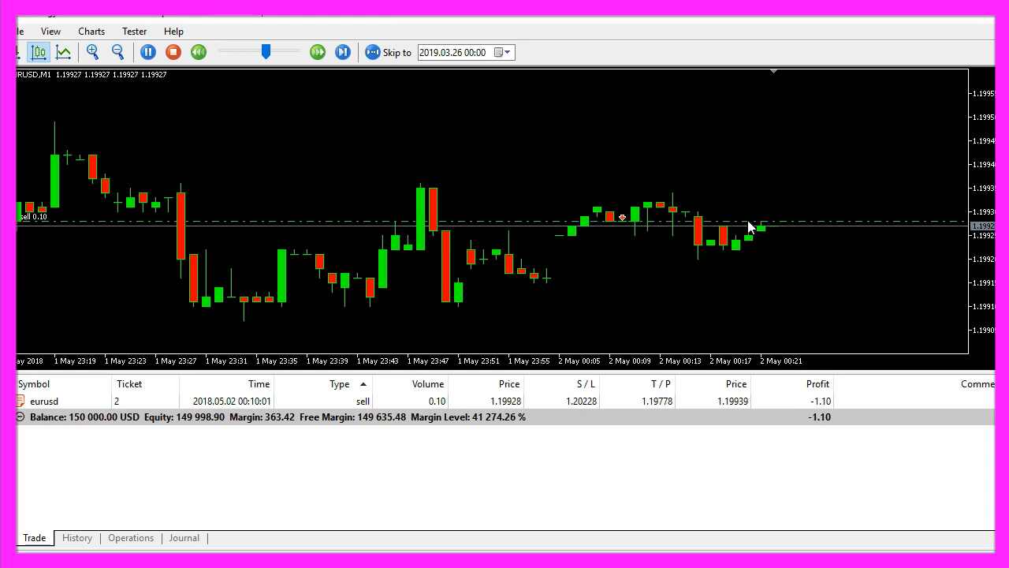
click(312, 52)
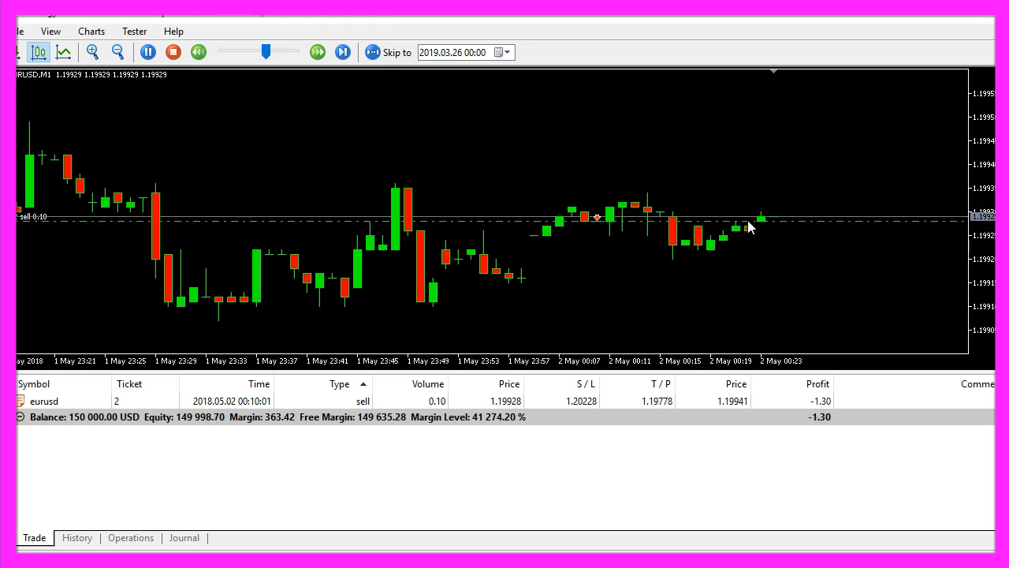
click(312, 52)
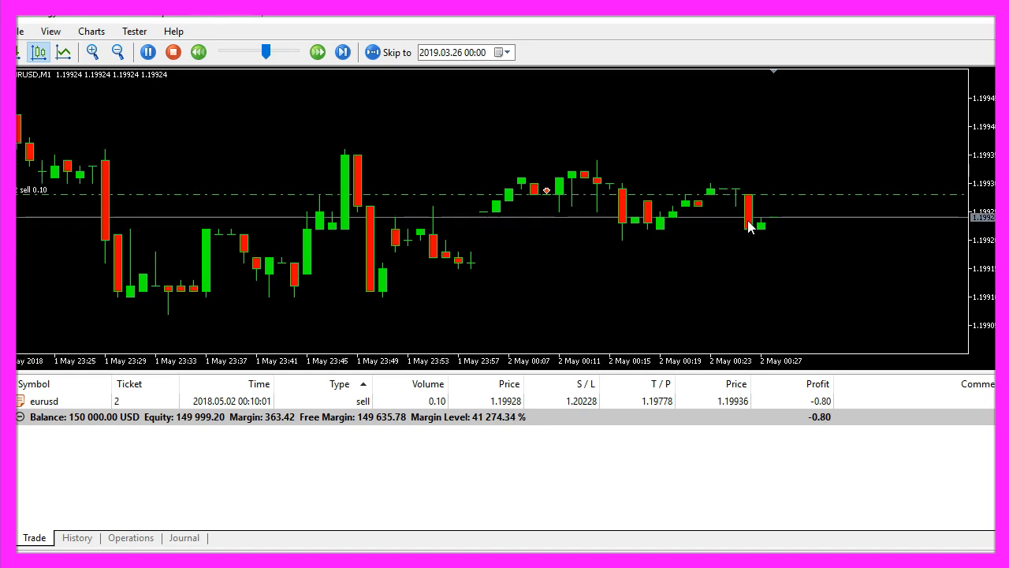